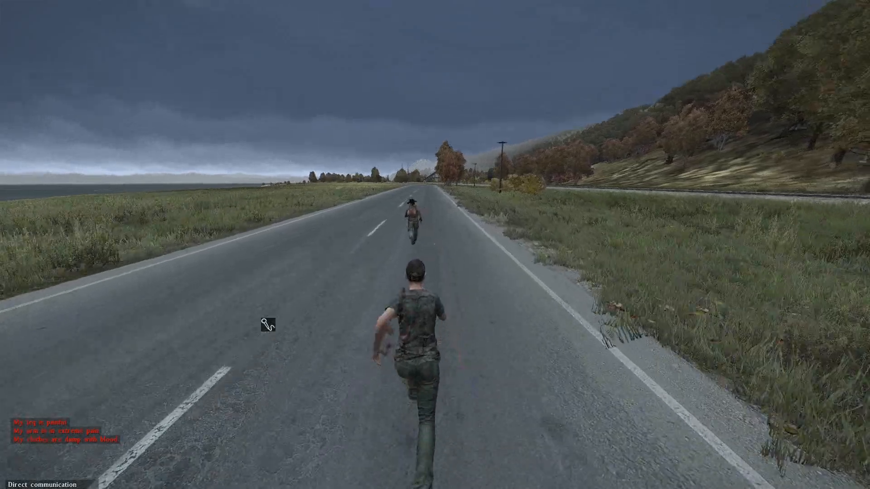
- Run forward down the coastal road alongside the other player
key(w)
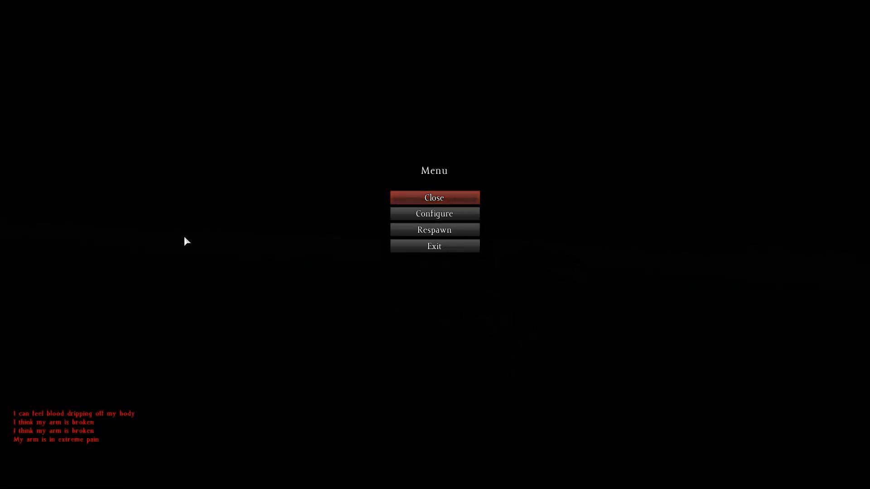
- Request a respawn from the game menu, bringing up the kill-character warning
click(434, 198)
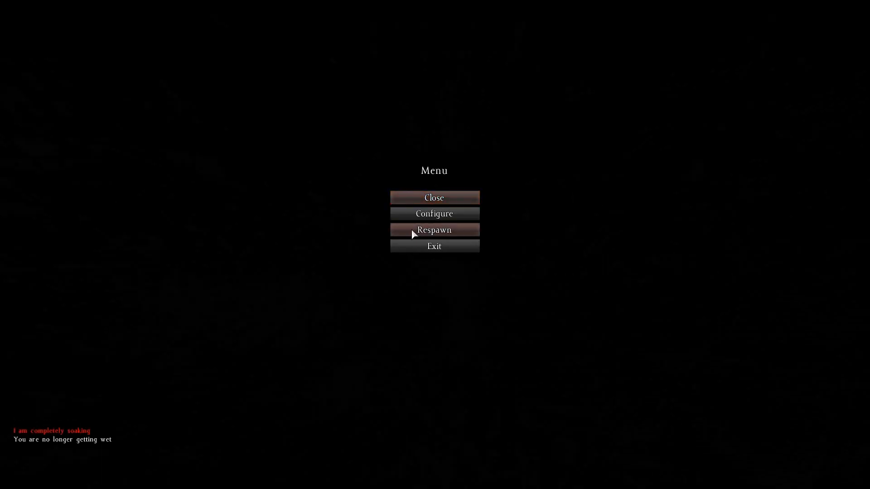
click(434, 230)
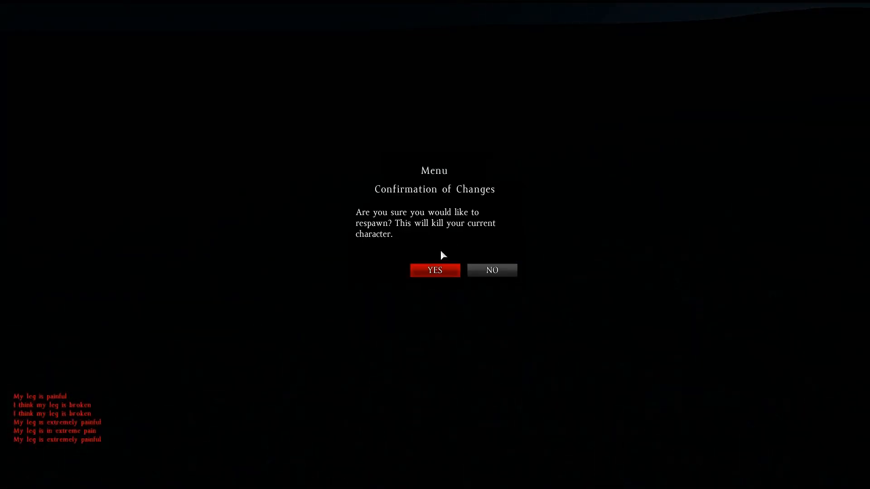
- Confirm the respawn as a new character and close the menu to resume play
click(434, 270)
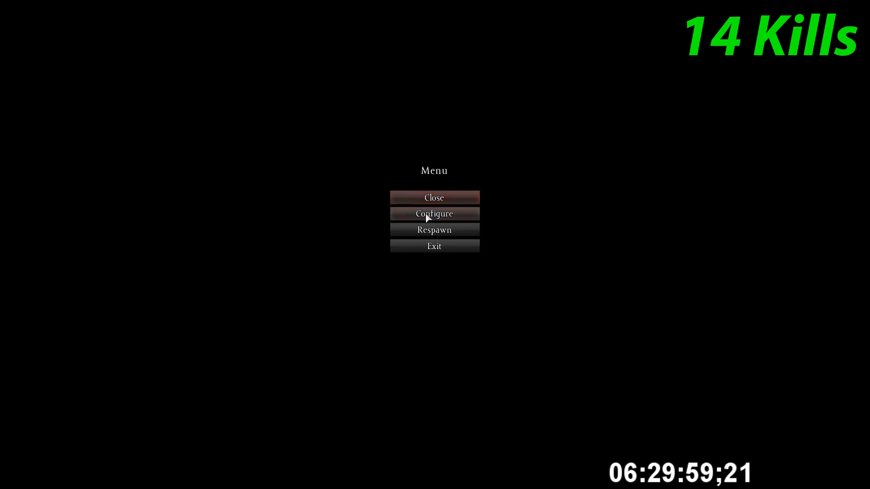
click(434, 198)
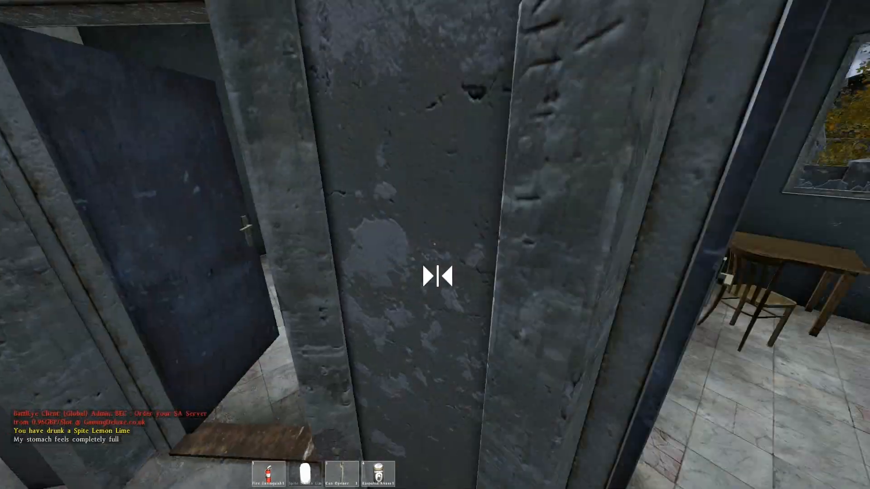
mouse_move(435, 274)
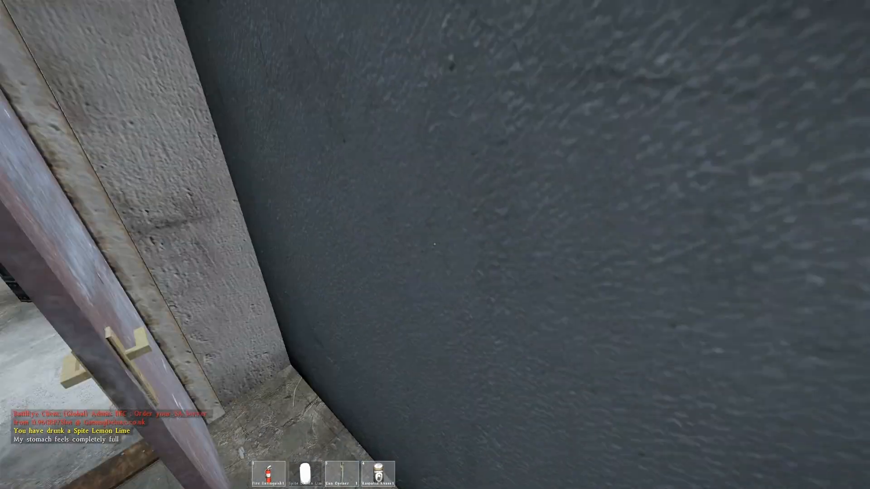
mouse_move(435, 245)
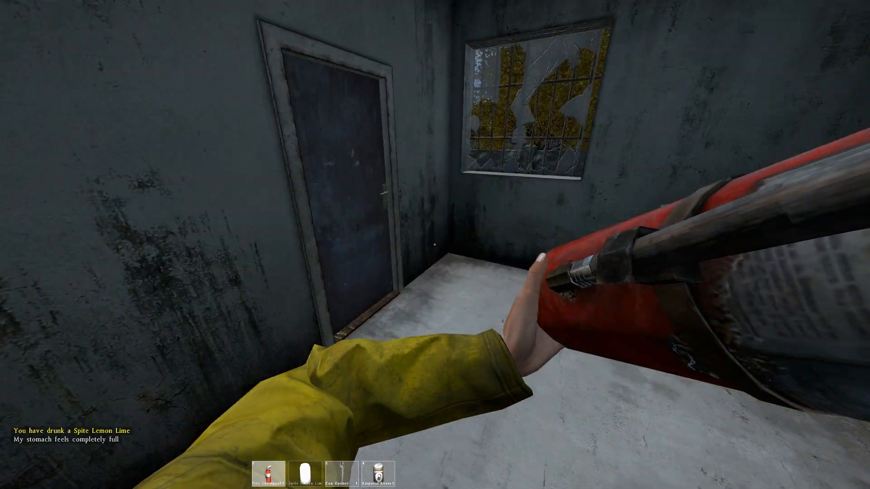
mouse_move(436, 245)
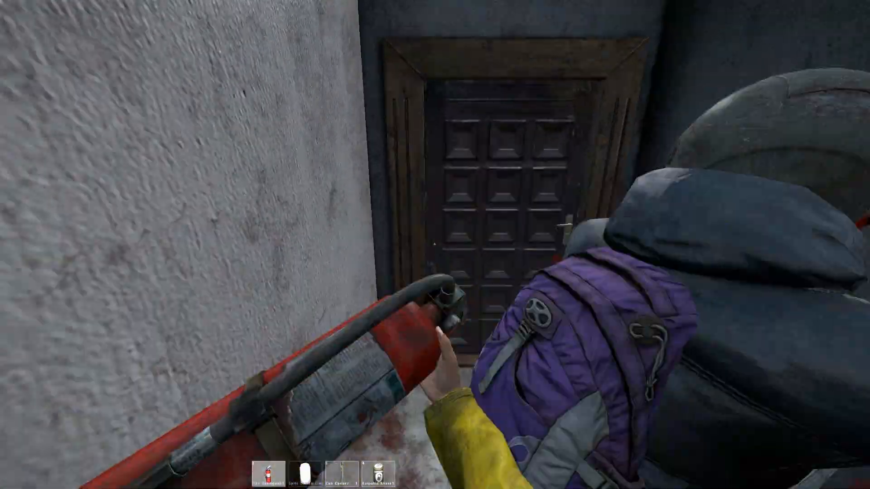
mouse_move(435, 245)
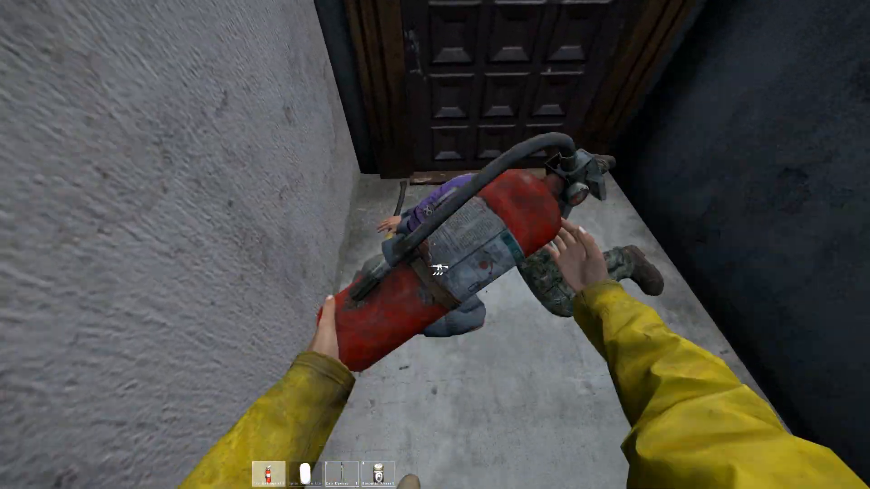
- Bring up the inventory beside the fallen player's body to loot it
key(tab)
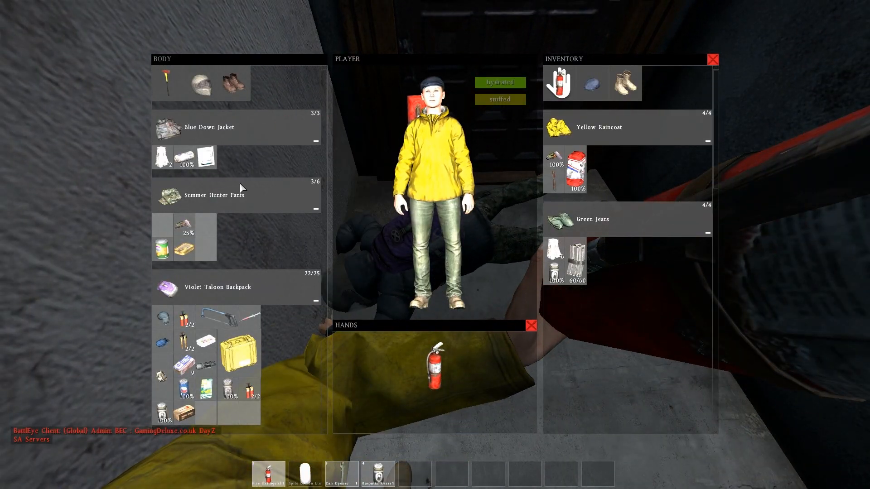
mouse_move(465, 144)
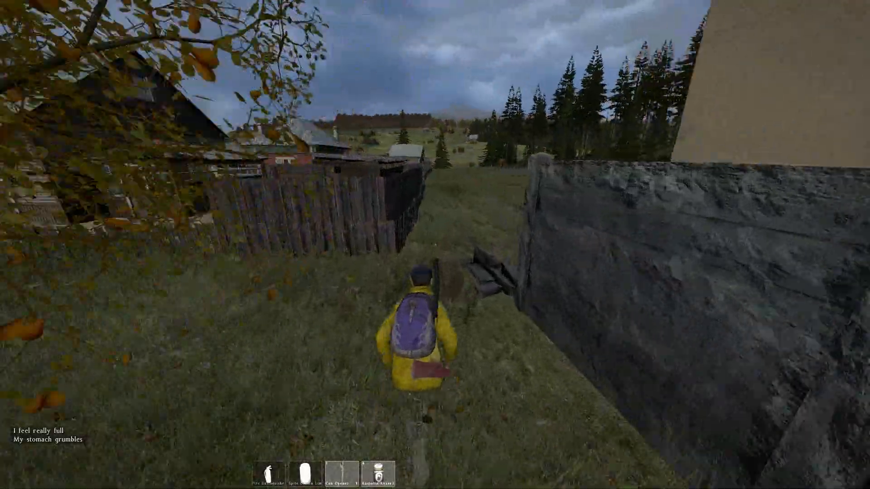
- Close the inventory, walk into the village, and reopen it showing hunter pants and violet backpack
key(tab)
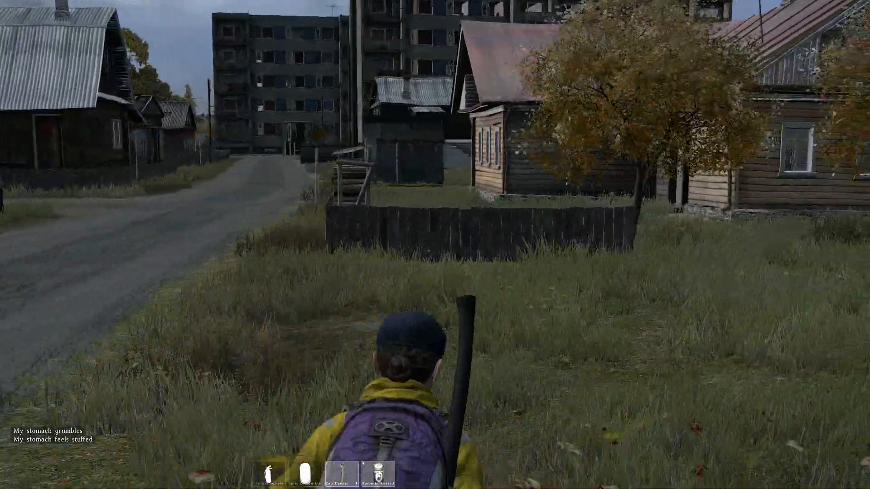
key(tab)
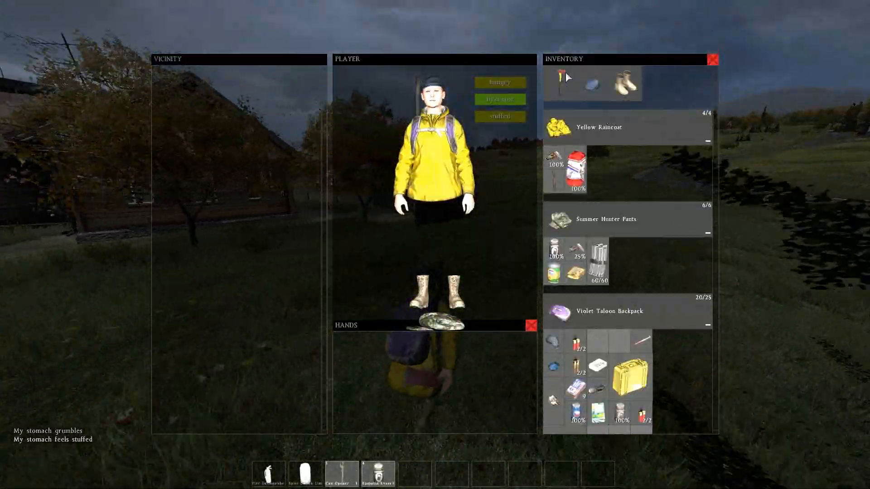